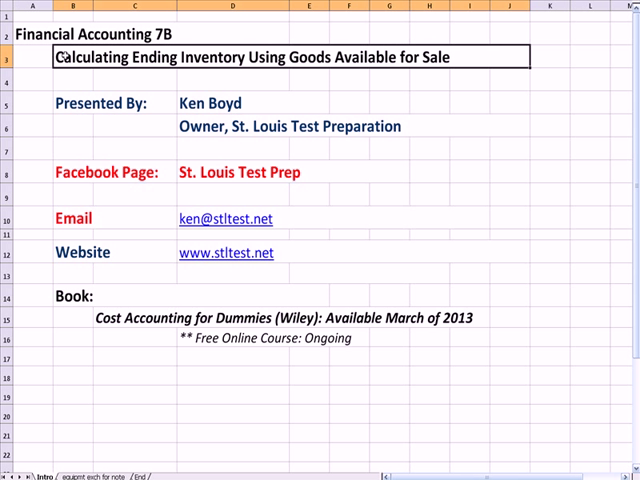
{"action": "mouse_move", "coordinate": [155, 82]}
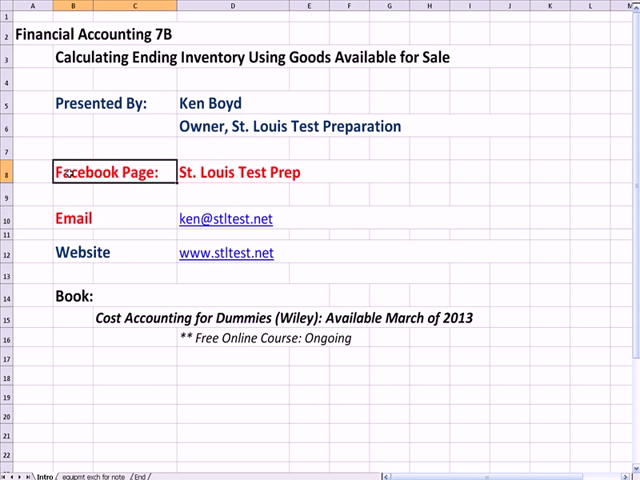
Bring up the Goods Available for Sale worksheet with its concept, given figures and question.
{"action": "left_click", "coordinate": [110, 252]}
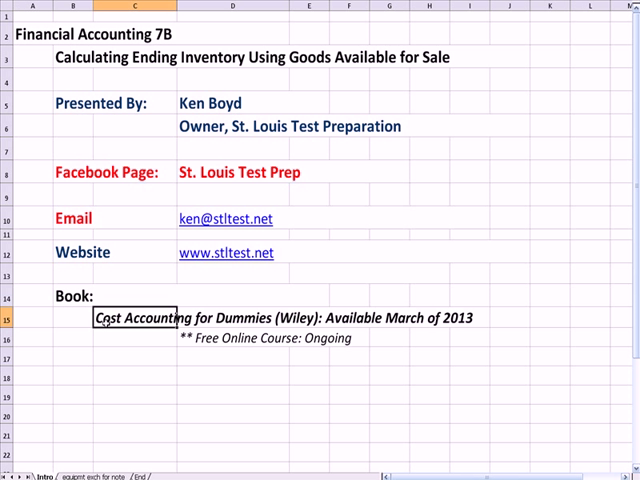
{"action": "mouse_move", "coordinate": [105, 325]}
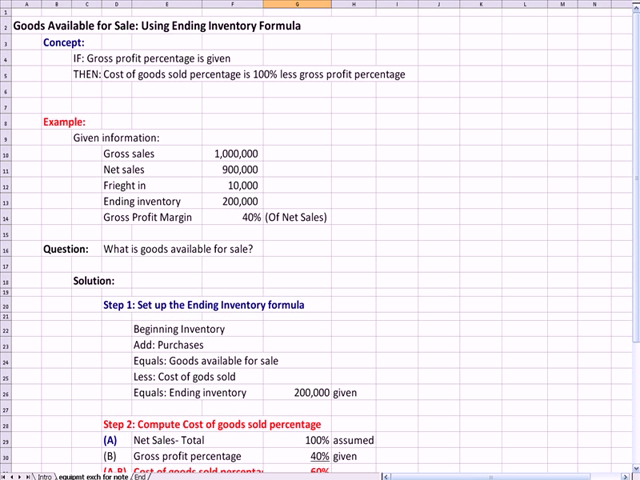
{"action": "mouse_move", "coordinate": [321, 127]}
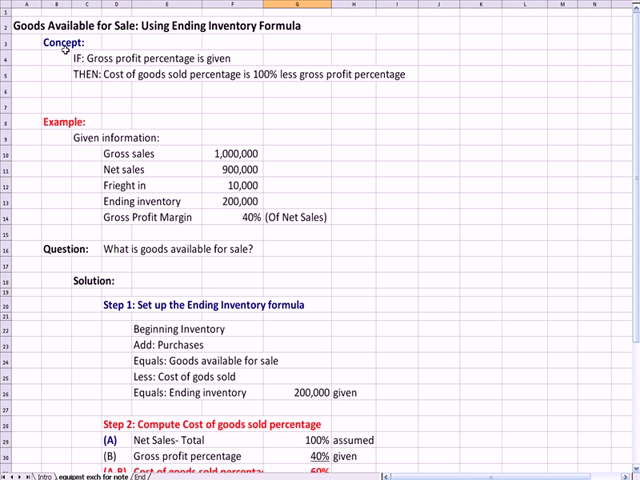
{"action": "left_click", "coordinate": [140, 24]}
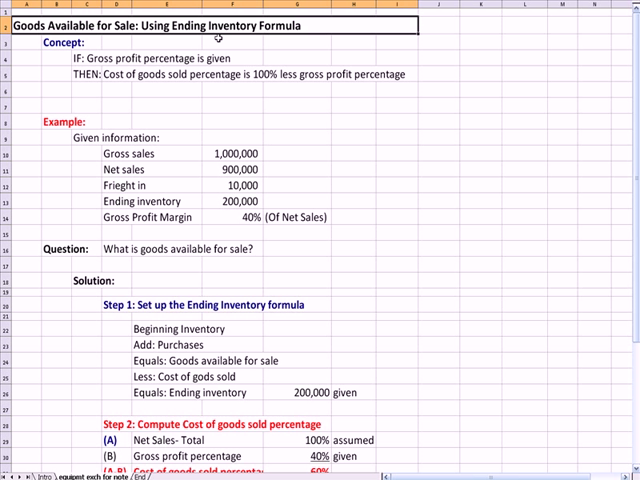
{"action": "mouse_move", "coordinate": [47, 91]}
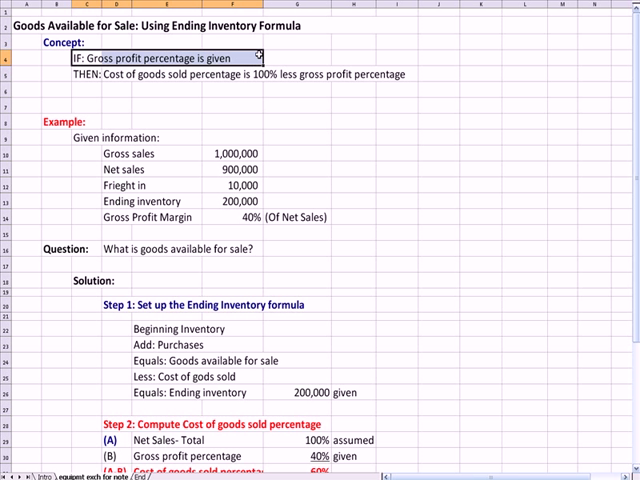
{"action": "left_click", "coordinate": [116, 216]}
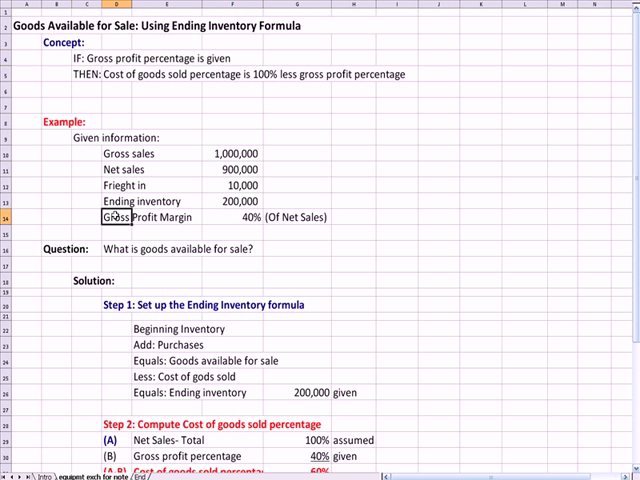
{"action": "left_click", "coordinate": [300, 217]}
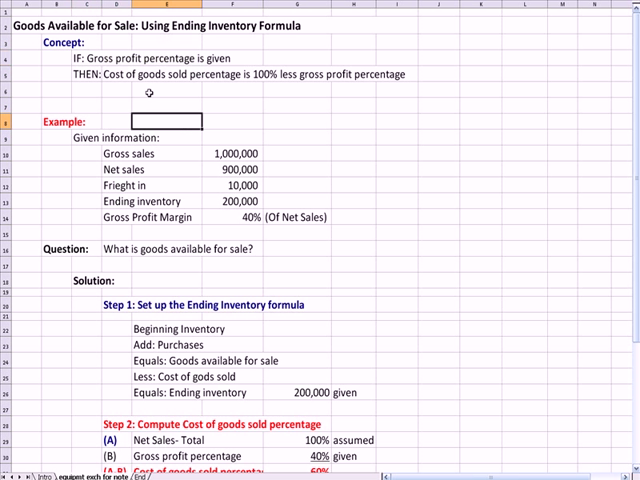
{"action": "left_click", "coordinate": [140, 74]}
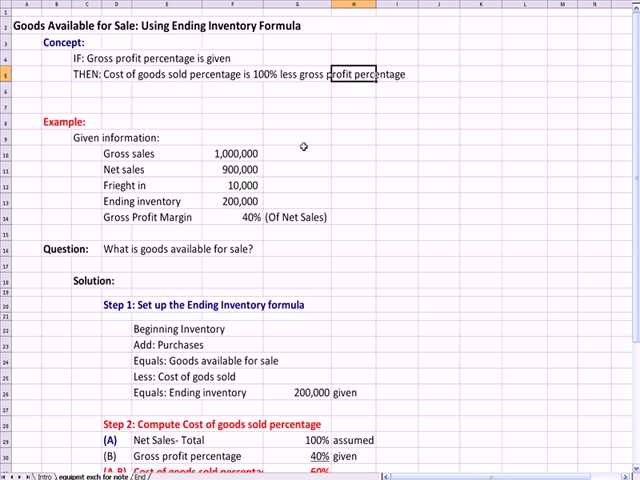
{"action": "left_click", "coordinate": [222, 201]}
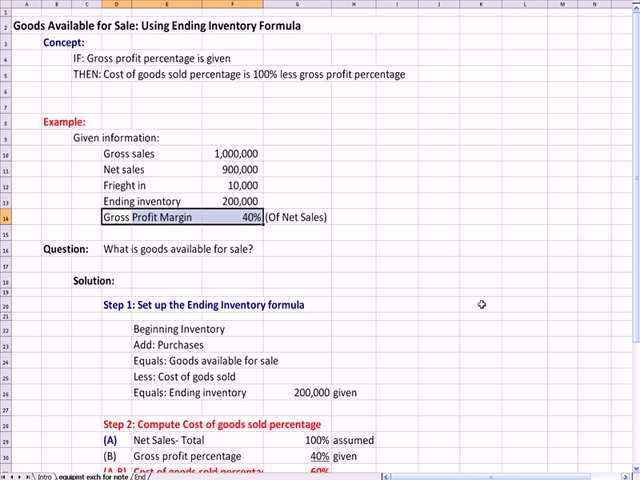
{"action": "left_click", "coordinate": [492, 304]}
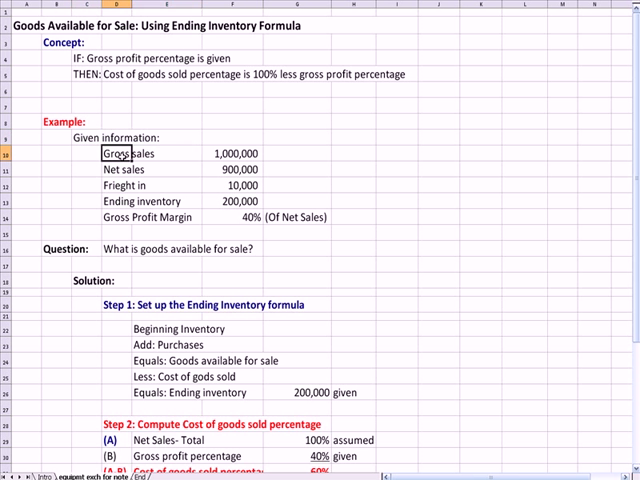
{"action": "left_click", "coordinate": [120, 168]}
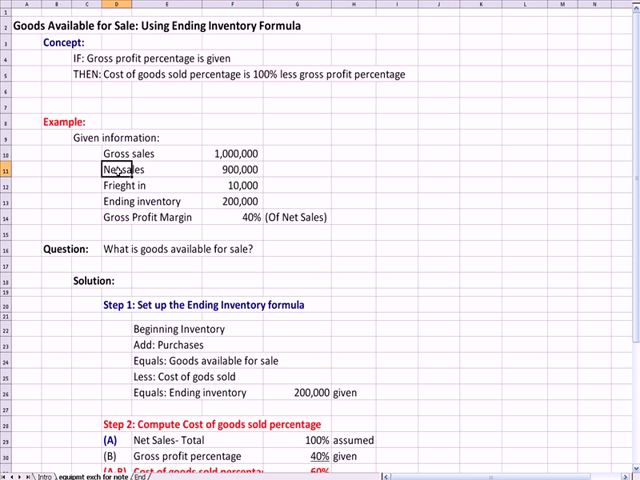
{"action": "left_click", "coordinate": [118, 217]}
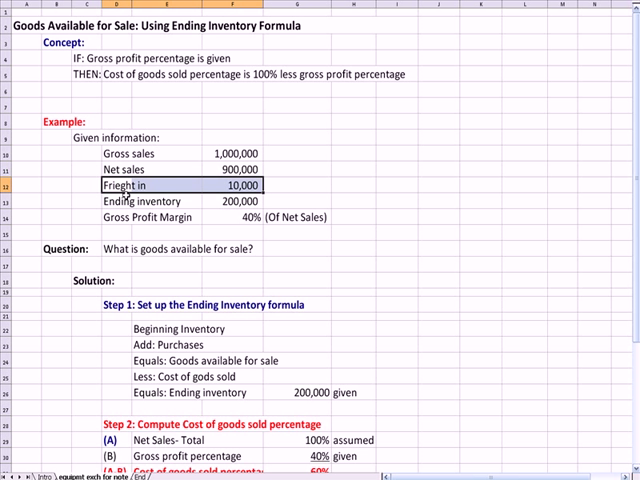
{"action": "mouse_move", "coordinate": [265, 197]}
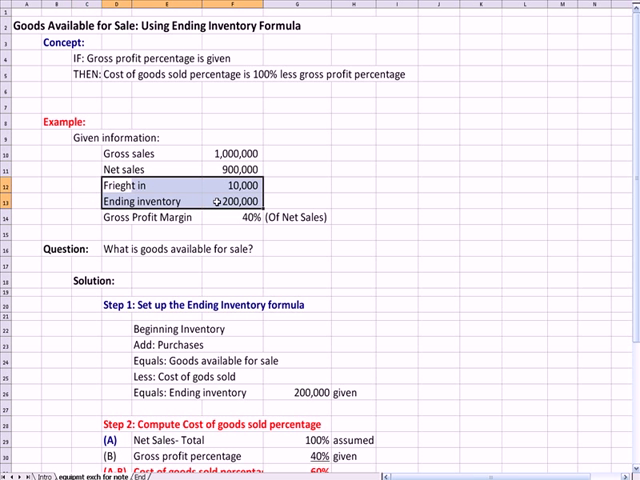
{"action": "left_click", "coordinate": [150, 185]}
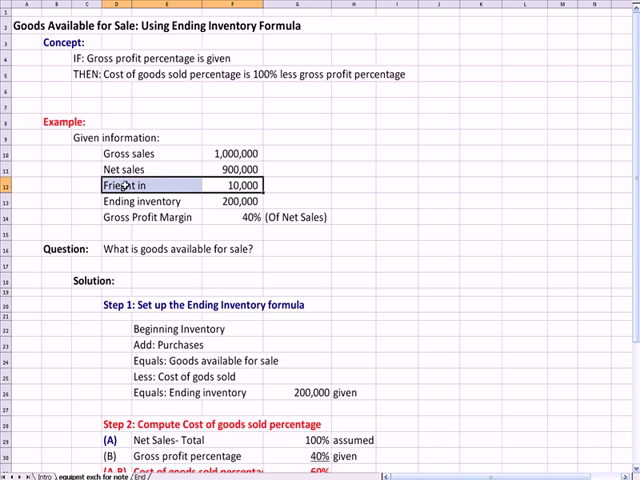
{"action": "mouse_move", "coordinate": [346, 190]}
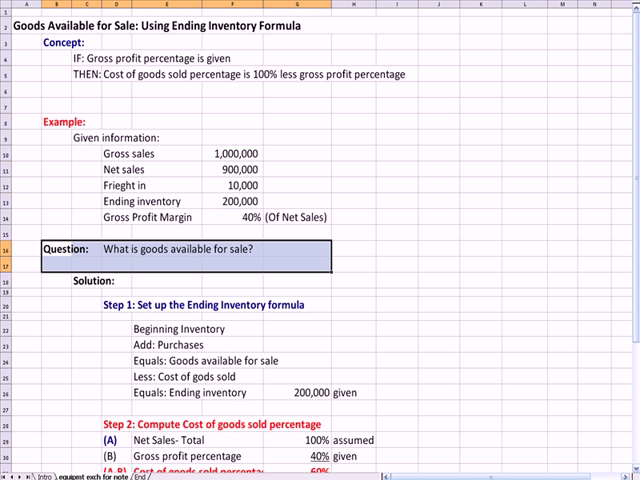
Retype the misspelled formula line as 'Less: Cost of goods sold'.
{"action": "scroll", "scroll_direction": "down", "scroll_amount": 3}
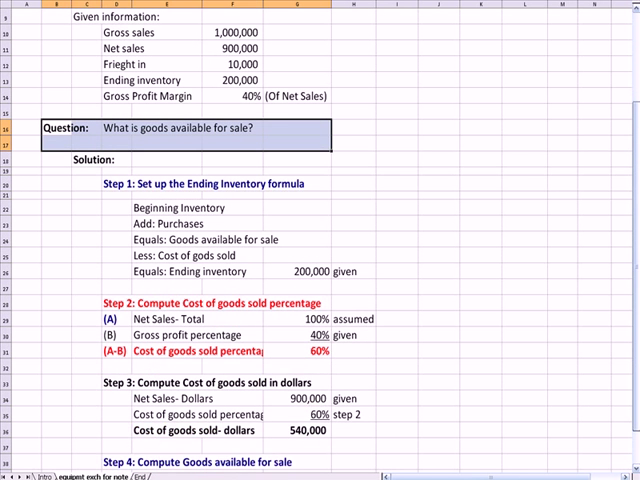
{"action": "scroll", "scroll_direction": "down", "scroll_amount": 3}
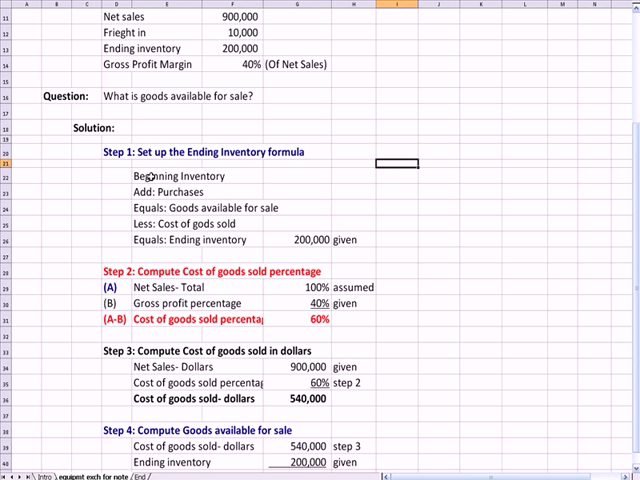
{"action": "left_click", "coordinate": [170, 192]}
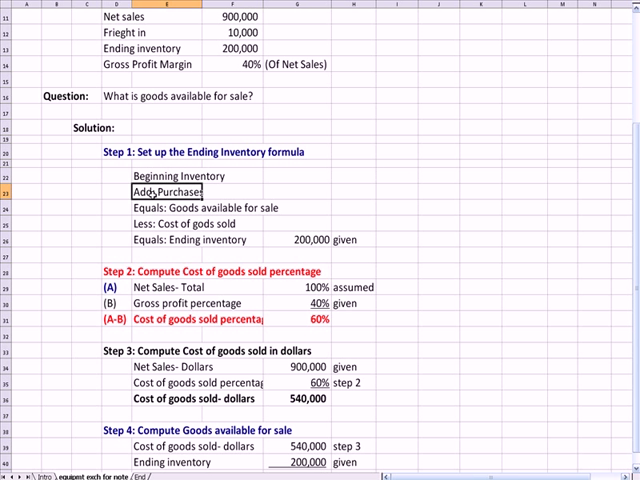
{"action": "left_click", "coordinate": [165, 207]}
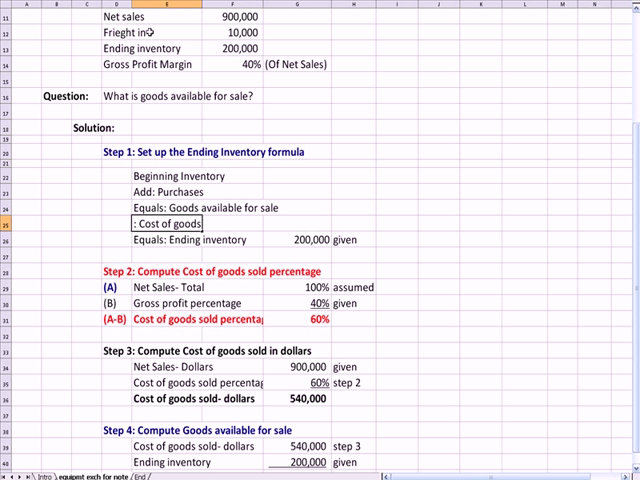
{"action": "type", "text": "Less: Cost of goods sold"}
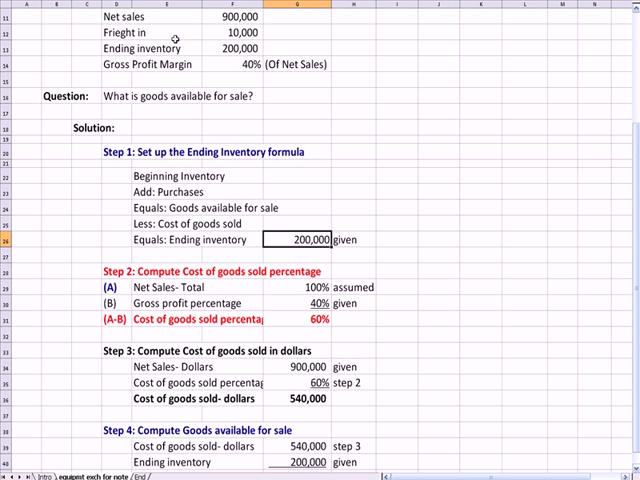
{"action": "left_click", "coordinate": [350, 239]}
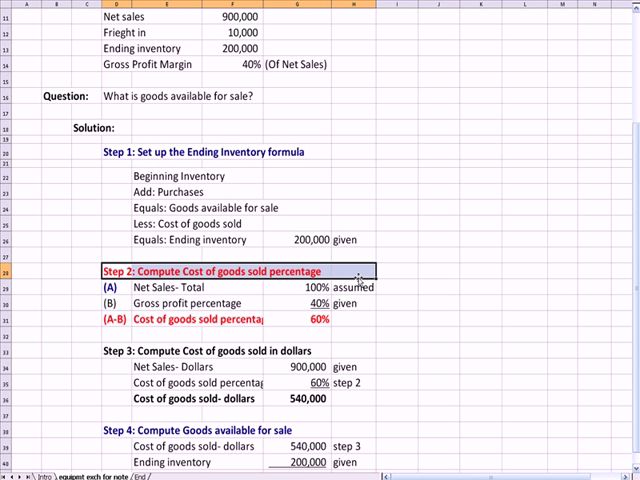
Widen column E so the cost of goods sold percentage labels display fully.
{"action": "left_click", "coordinate": [390, 175]}
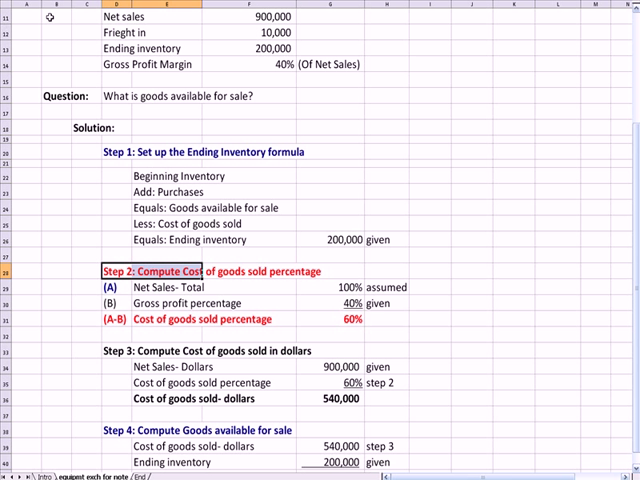
{"action": "left_click", "coordinate": [479, 175]}
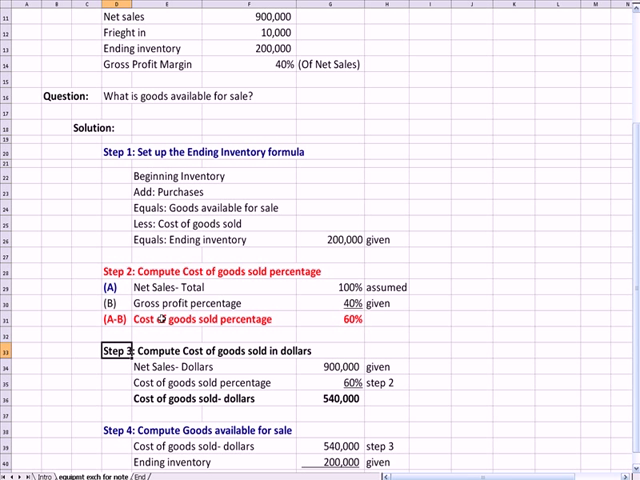
{"action": "left_click", "coordinate": [210, 319]}
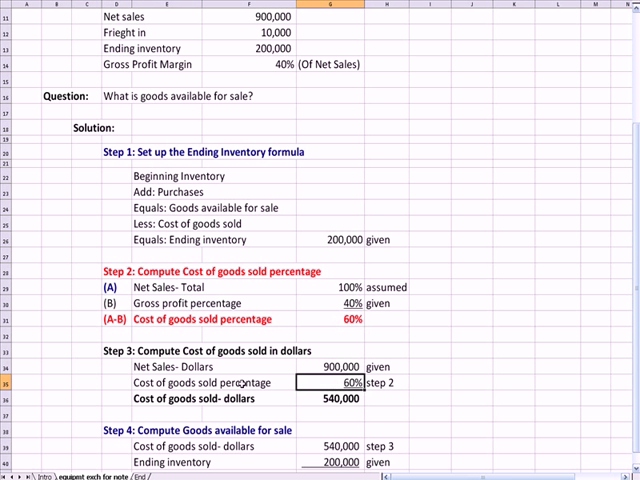
{"action": "left_click", "coordinate": [330, 398]}
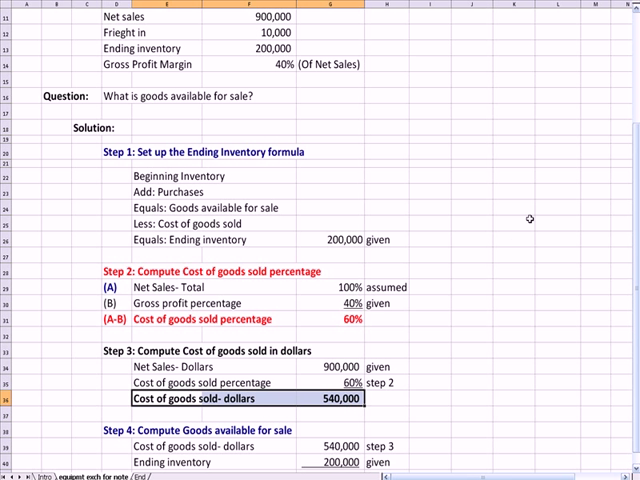
{"action": "scroll", "scroll_direction": "down", "scroll_amount": 3}
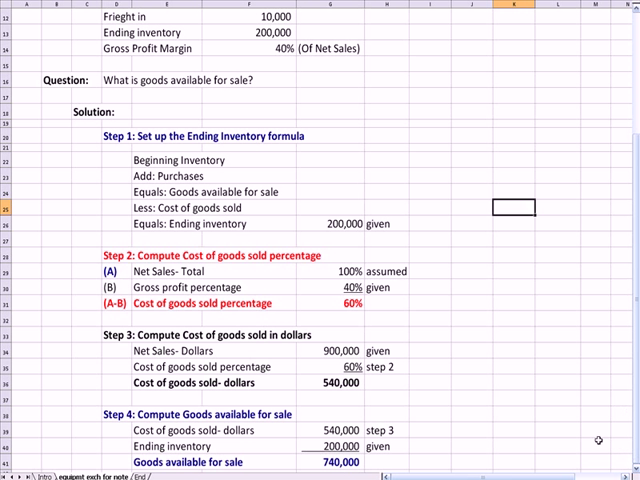
{"action": "left_click", "coordinate": [200, 414]}
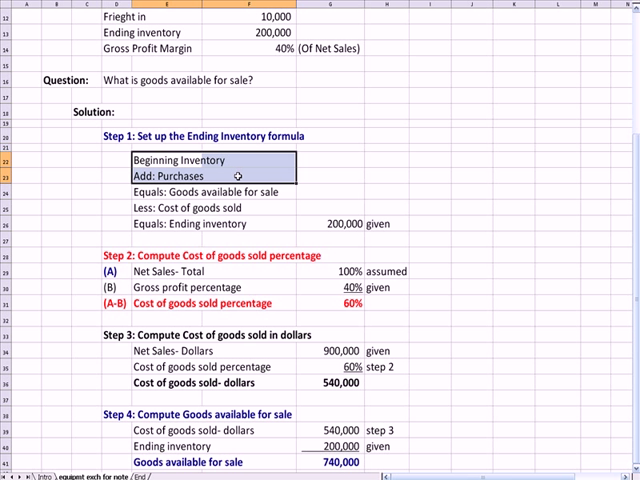
{"action": "mouse_move", "coordinate": [527, 182]}
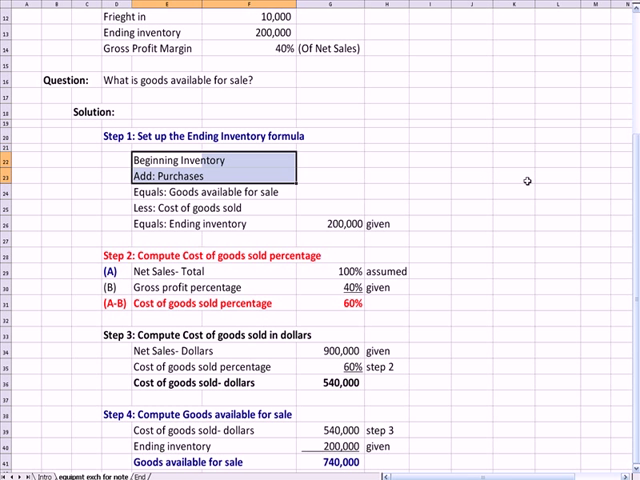
{"action": "left_click", "coordinate": [516, 178]}
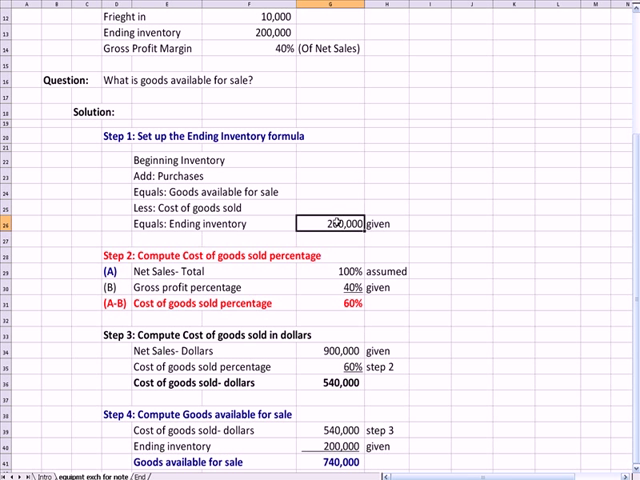
{"action": "scroll", "scroll_direction": "down", "scroll_amount": 3}
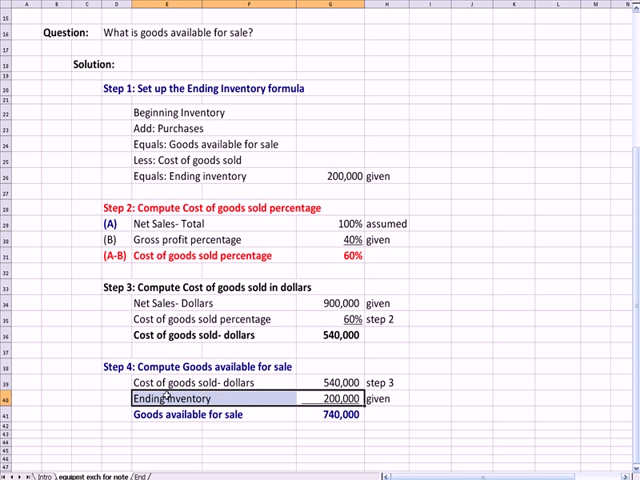
{"action": "left_click", "coordinate": [340, 337]}
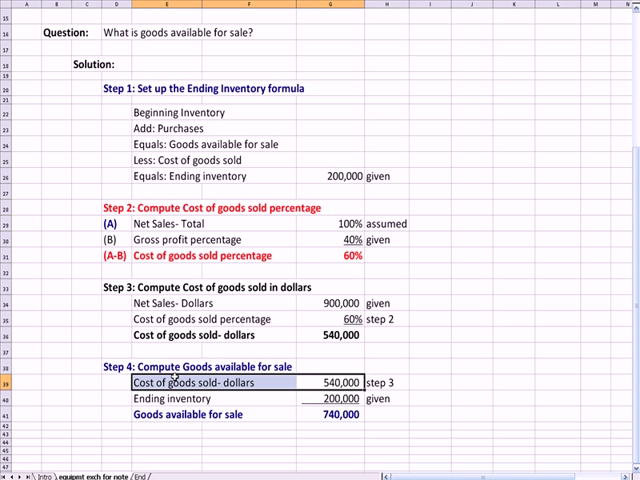
{"action": "mouse_move", "coordinate": [340, 162]}
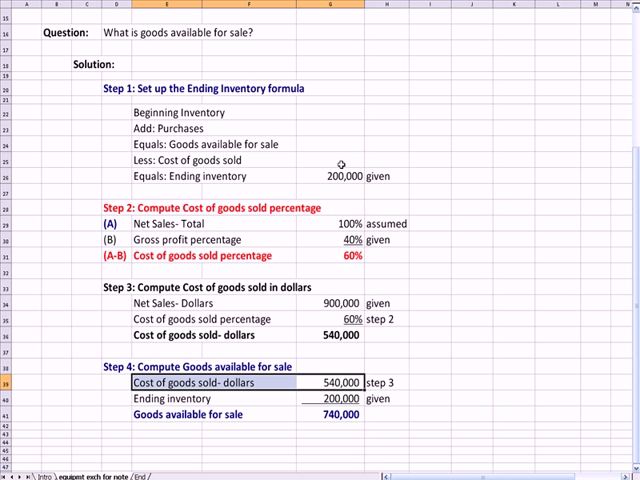
Enter Step 1's goods available amount and total ending inventory with =SUM(G24:G25).
{"action": "left_click", "coordinate": [330, 145]}
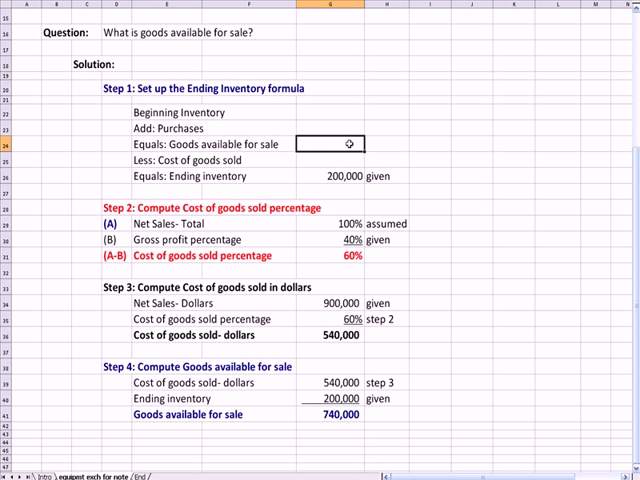
{"action": "type", "text": "7400"}
{"action": "left_click", "coordinate": [330, 160]}
{"action": "type", "text": "-540,000"}
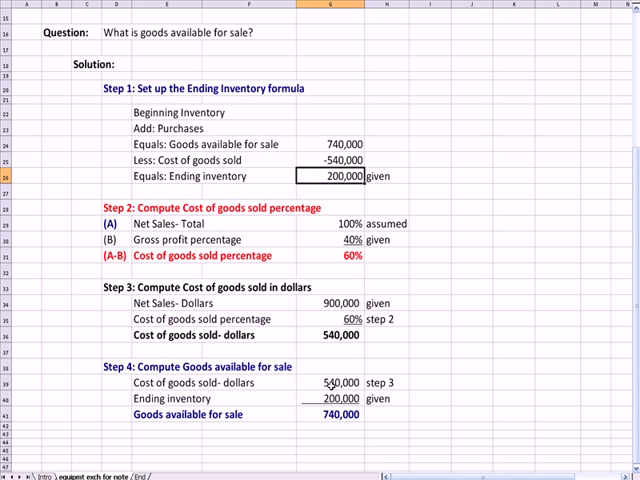
{"action": "type", "text": "=s"}
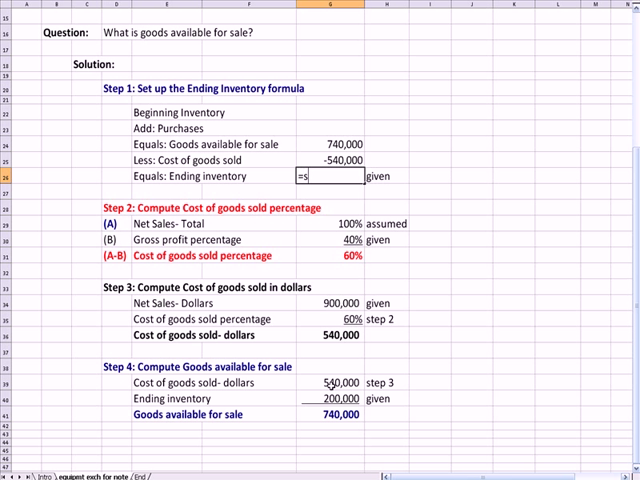
{"action": "type", "text": "um("}
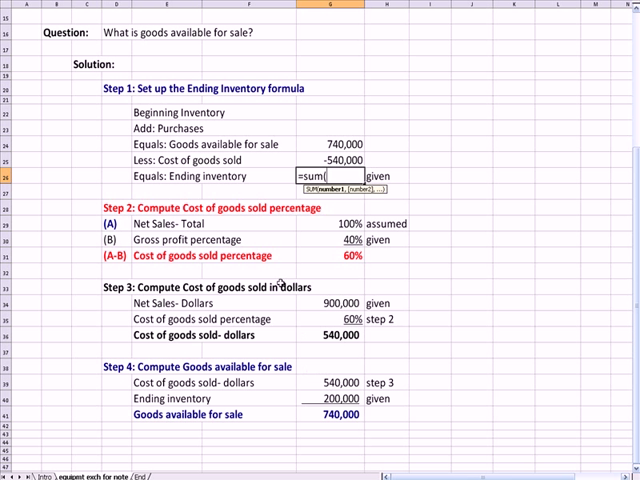
{"action": "left_click_drag", "start_coordinate": [335, 144], "coordinate": [335, 161]}
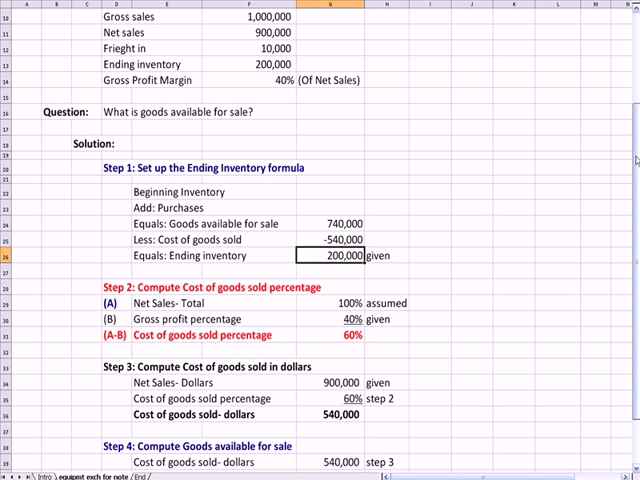
Format cost of goods sold as (540,000) with a bottom border, then review Step 4's totals.
{"action": "left_click", "coordinate": [330, 239]}
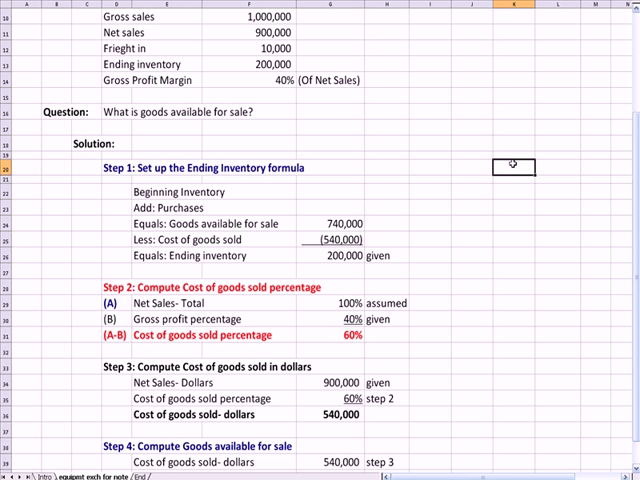
{"action": "scroll", "scroll_direction": "down", "scroll_amount": 3}
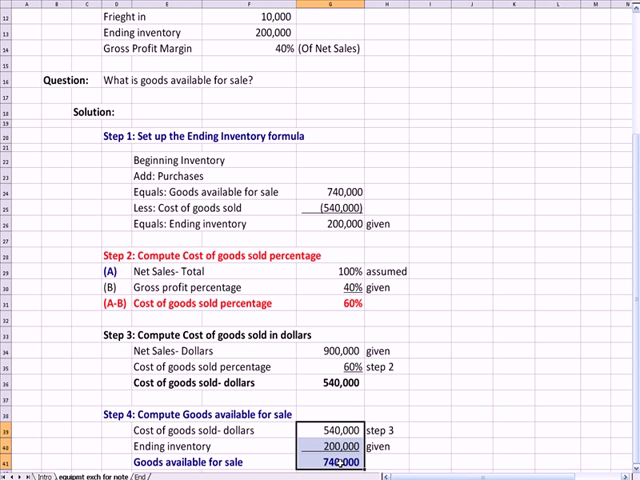
{"action": "left_click", "coordinate": [335, 430]}
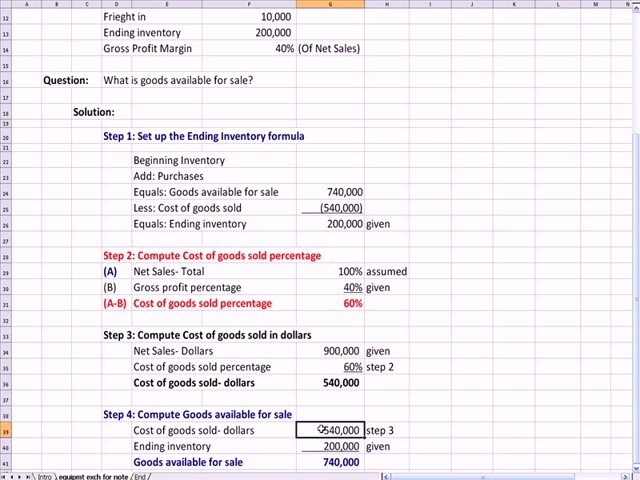
{"action": "left_click", "coordinate": [322, 446]}
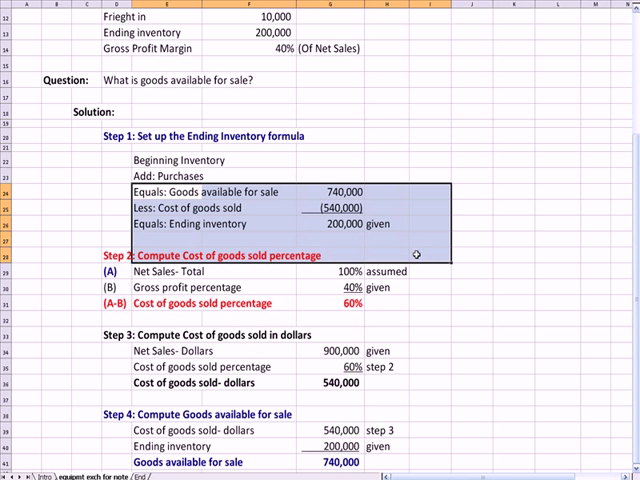
{"action": "left_click", "coordinate": [490, 177]}
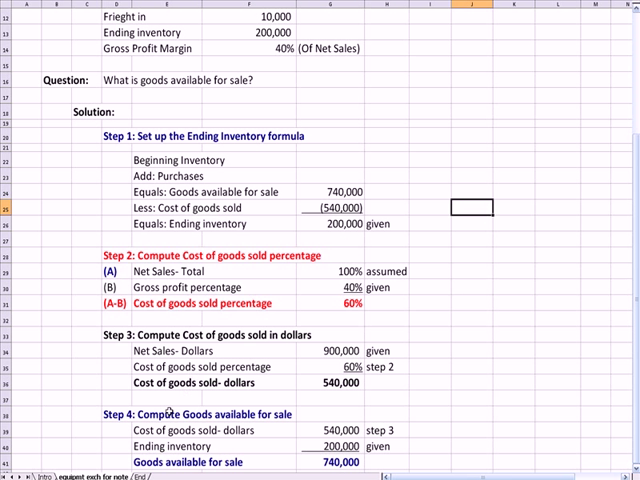
Go to the End sheet and browse the video textbook, book title and free course credits.
{"action": "left_click", "coordinate": [128, 476]}
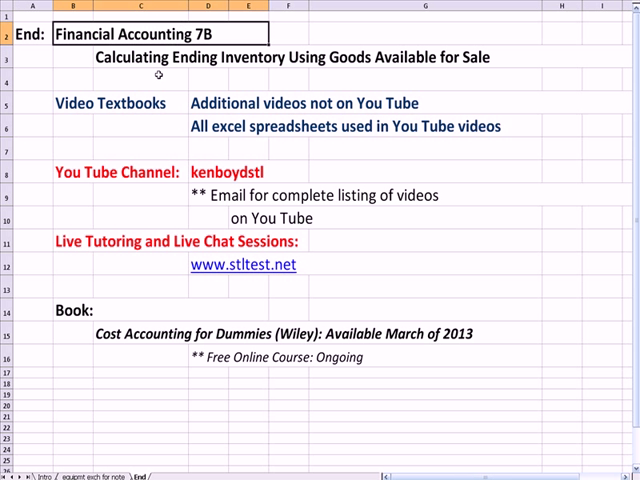
{"action": "left_click", "coordinate": [110, 103]}
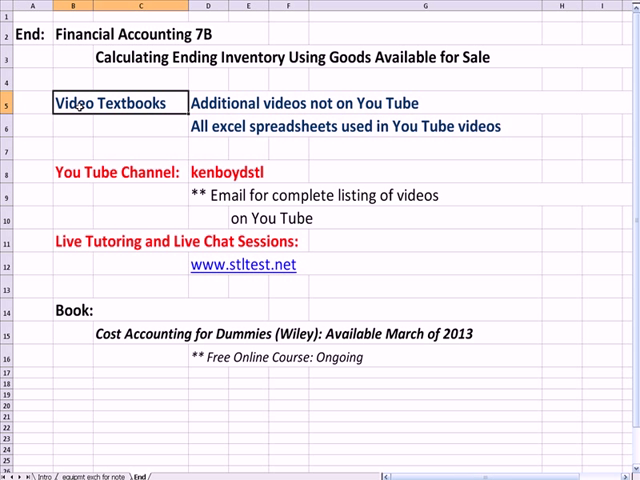
{"action": "left_click", "coordinate": [207, 103]}
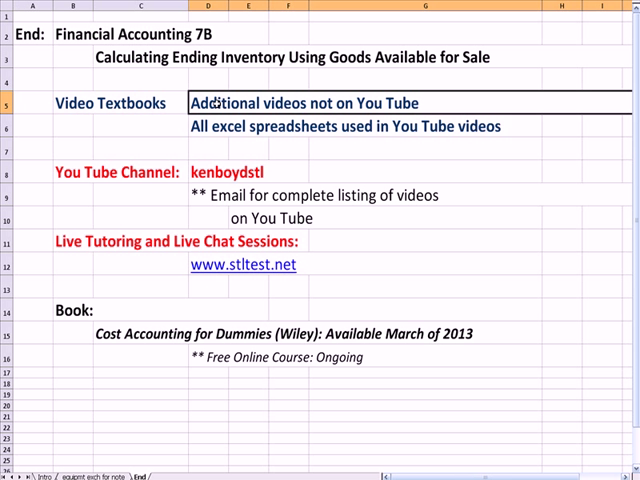
{"action": "left_click", "coordinate": [200, 126]}
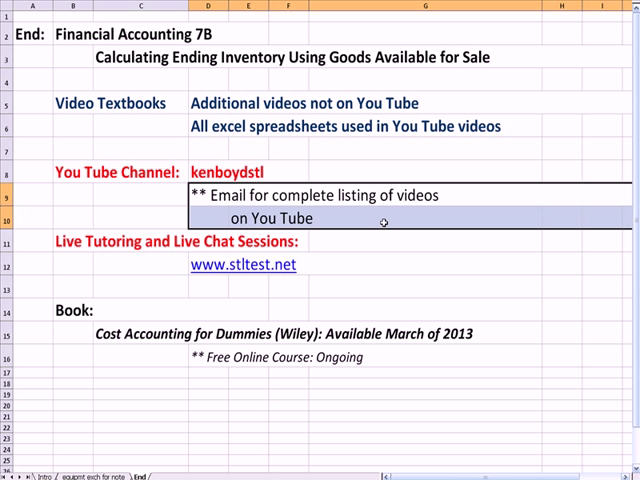
{"action": "mouse_move", "coordinate": [66, 264]}
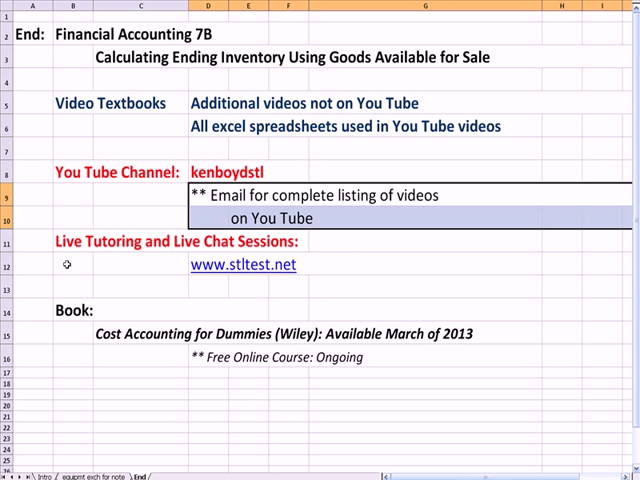
{"action": "left_click", "coordinate": [60, 240]}
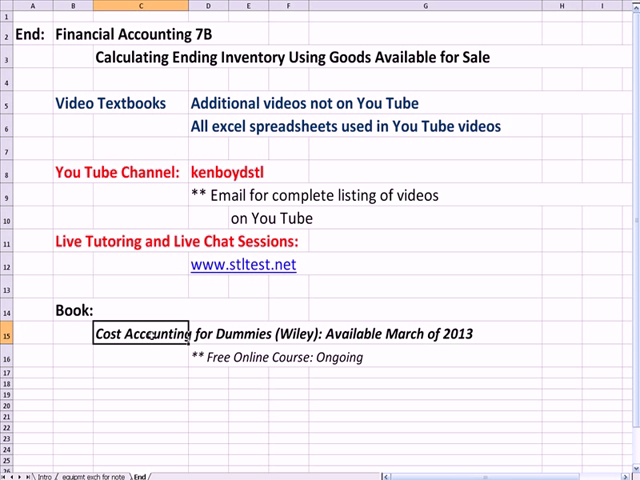
{"action": "left_click", "coordinate": [370, 357]}
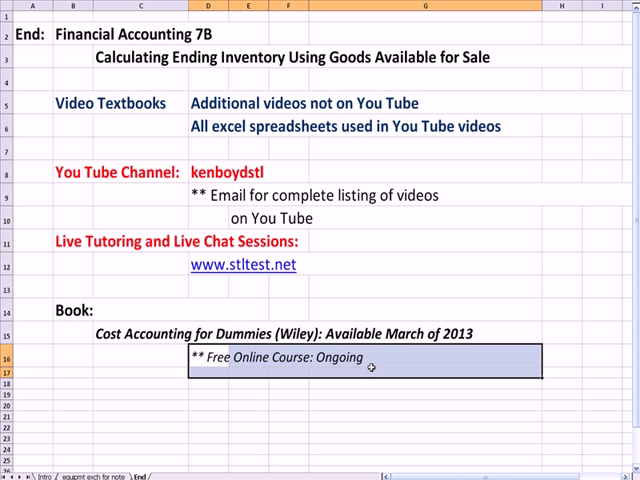
{"action": "left_click", "coordinate": [370, 369]}
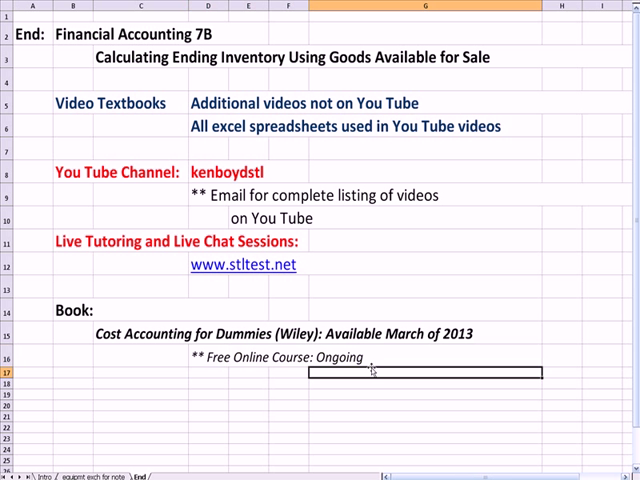
{"action": "mouse_move", "coordinate": [158, 408]}
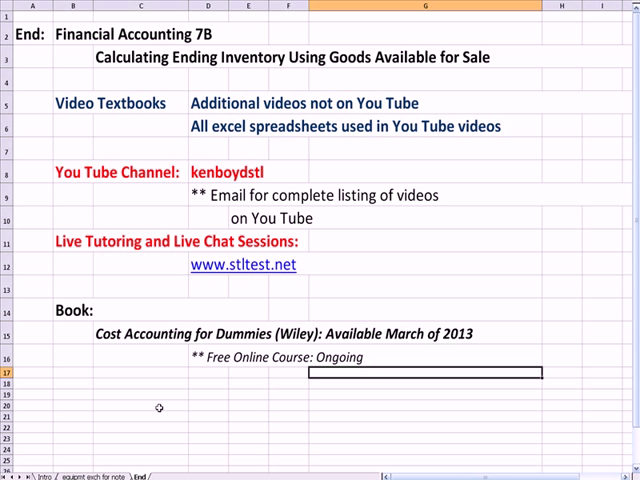